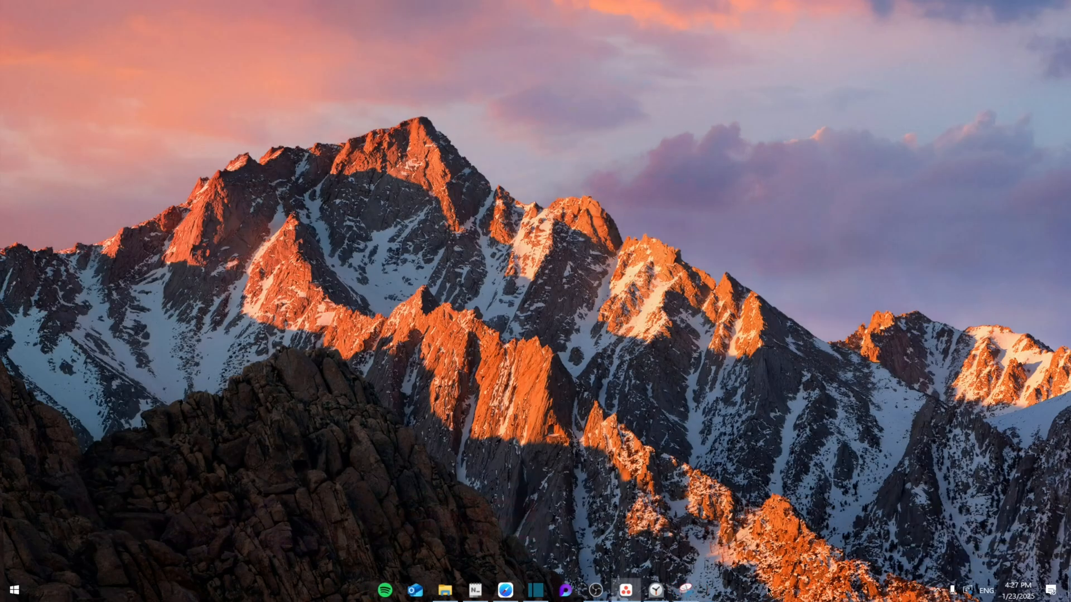
Open Task Manager from the taskbar's right-click menu
right_click(769, 591)
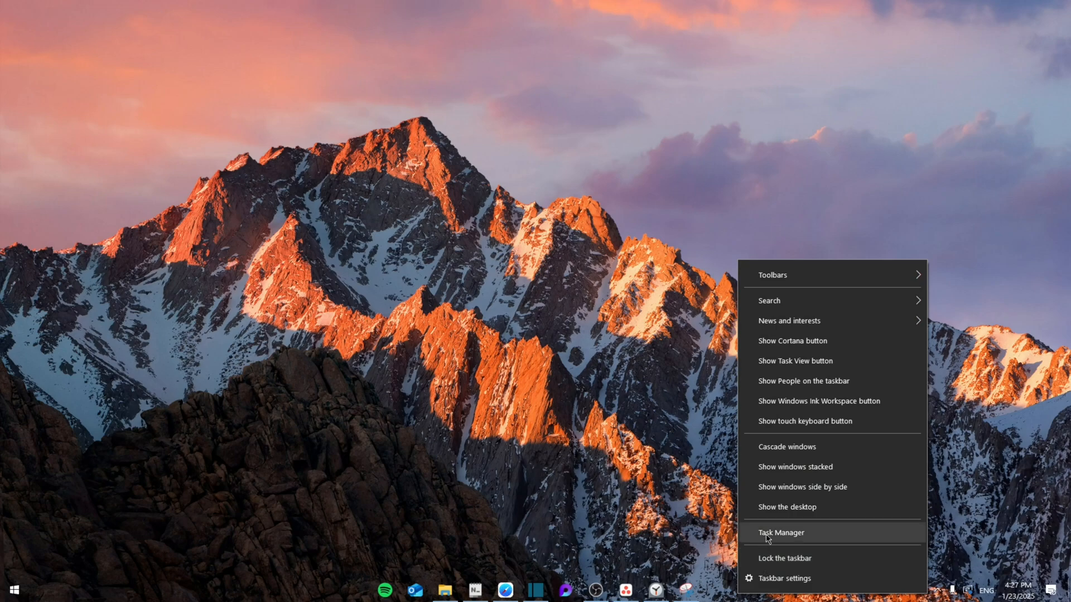
left_click(781, 533)
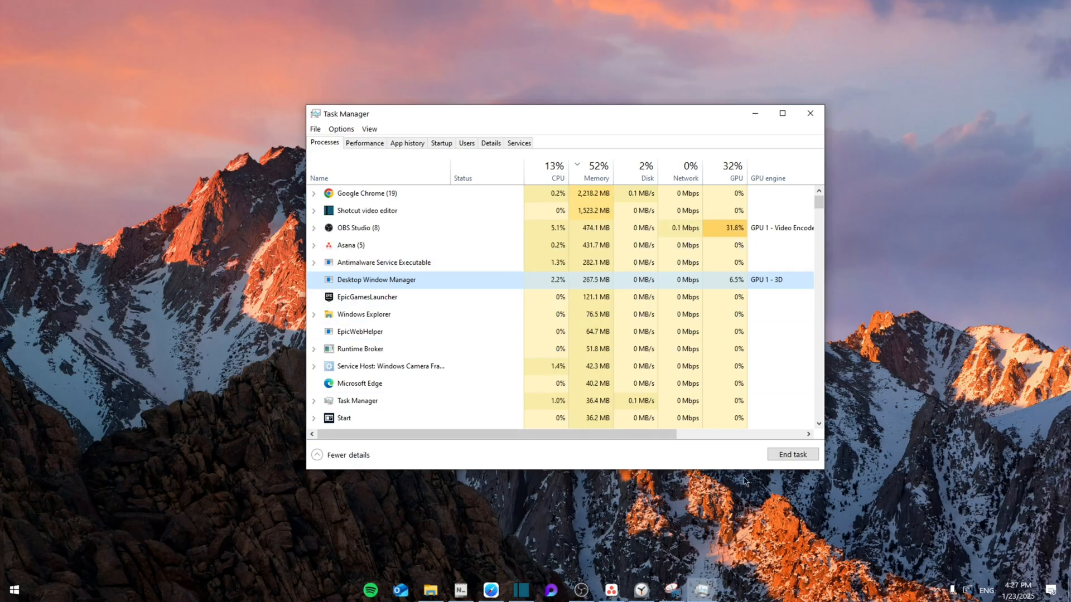
Search Windows for 'netw' and open the Network Connections adapter list
left_click(810, 113)
type("cmd")
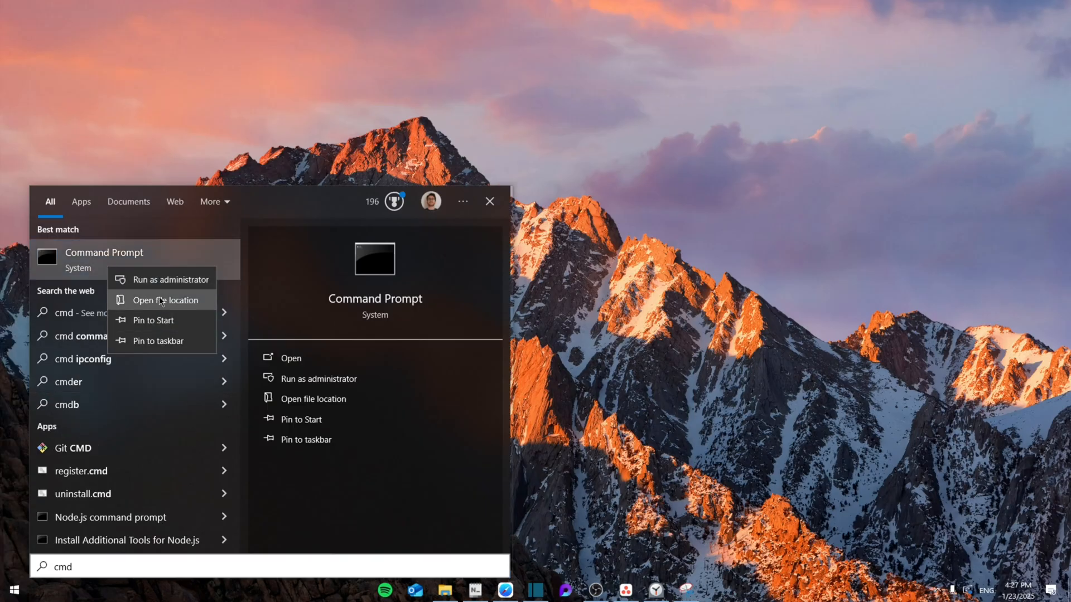
left_click(171, 279)
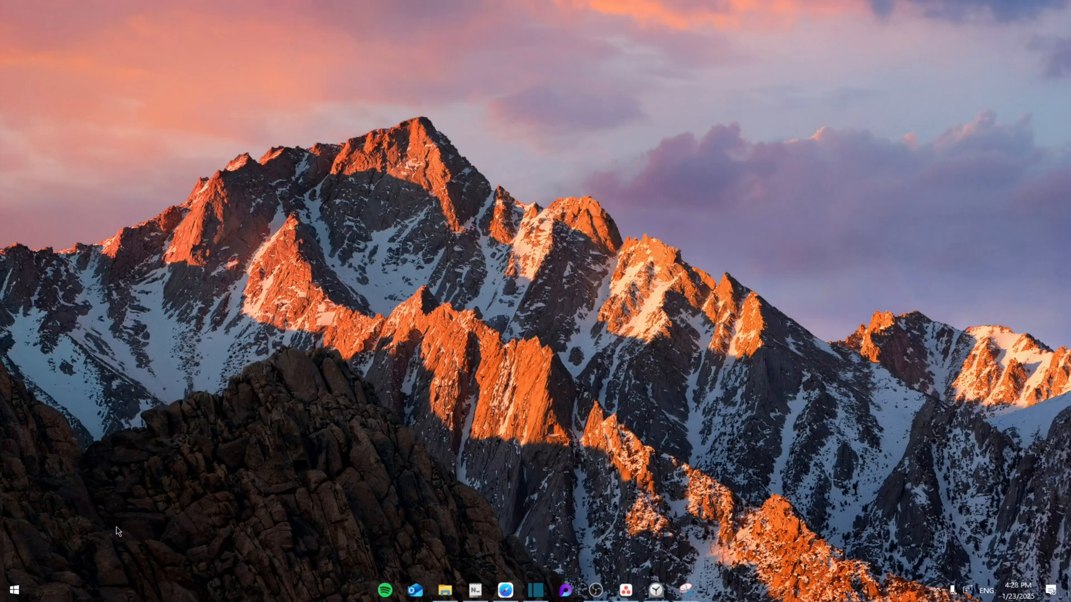
type("netw")
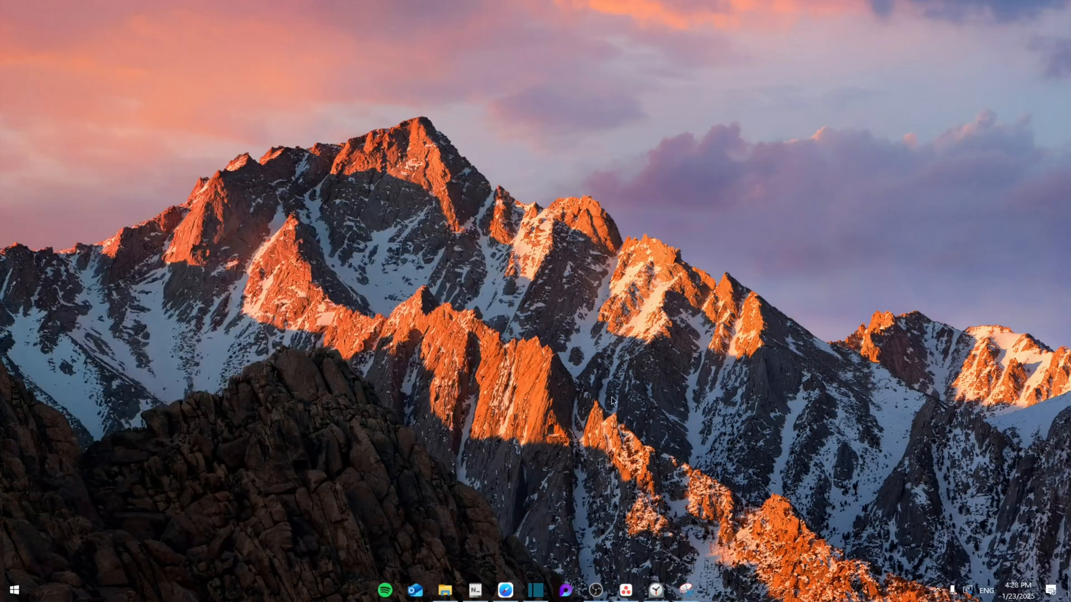
left_click(701, 590)
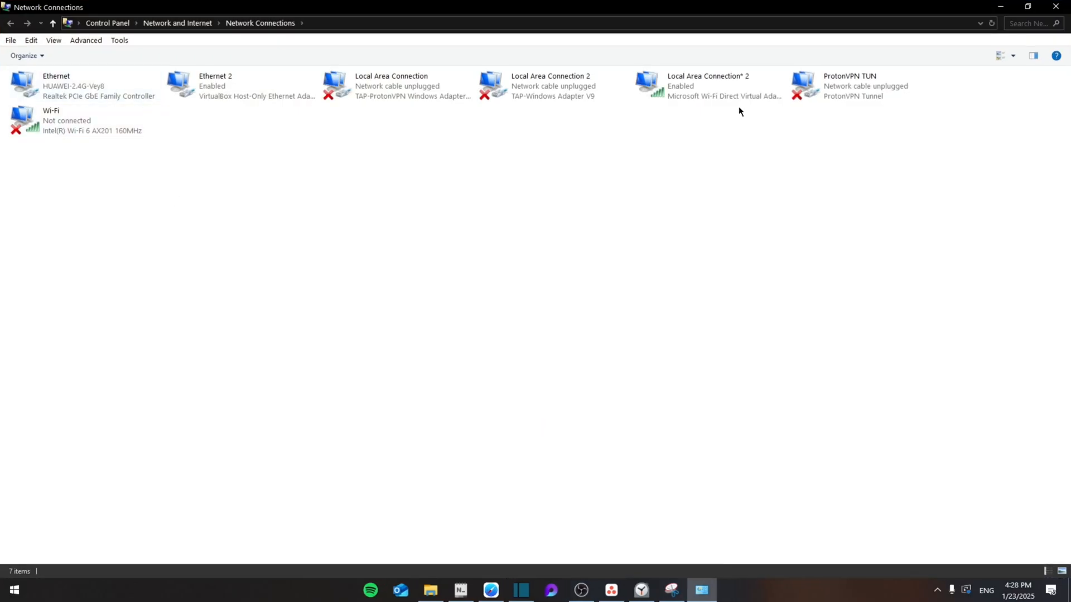
Open Internet Protocol Version 4 properties for Local Area Connection* 2
double_click(707, 85)
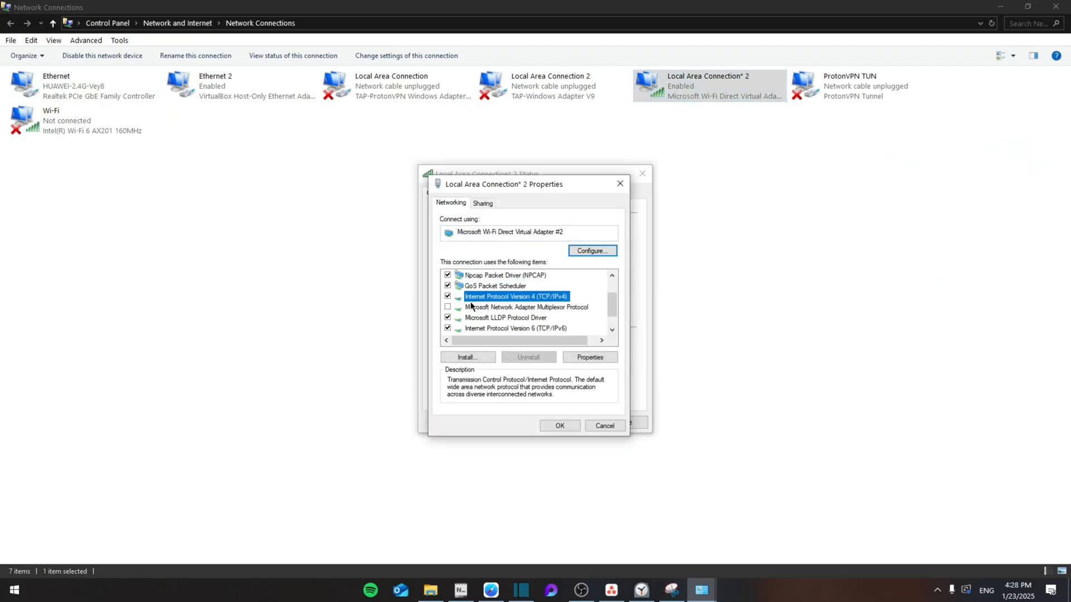
left_click(589, 357)
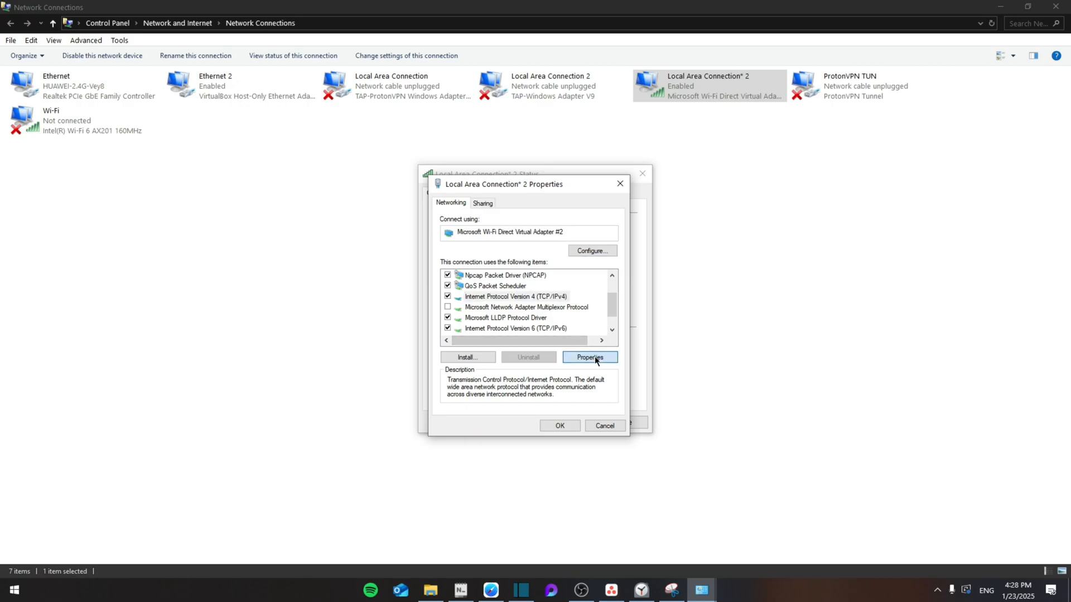
left_click(589, 357)
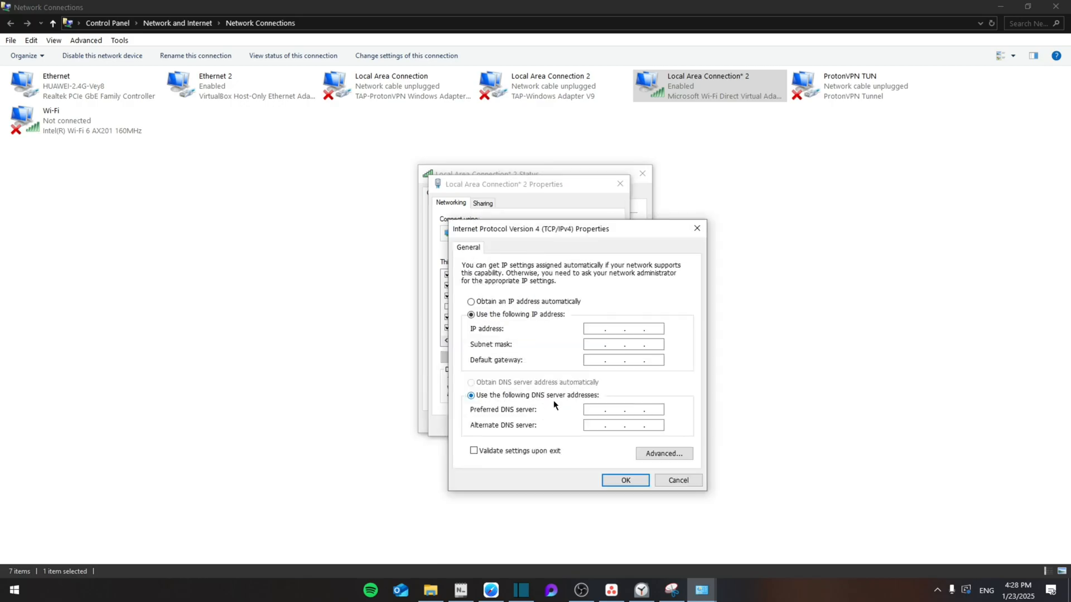
mouse_move(752, 396)
type("8.8.")
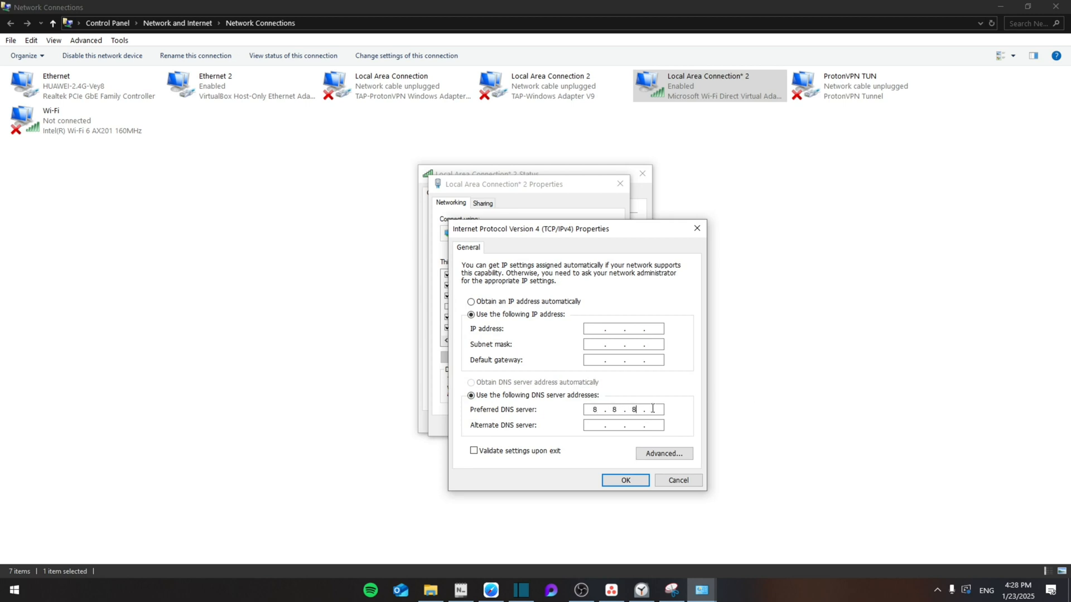
Enter a Google DNS address beginning 8.8 as the preferred DNS server
type("8.8")
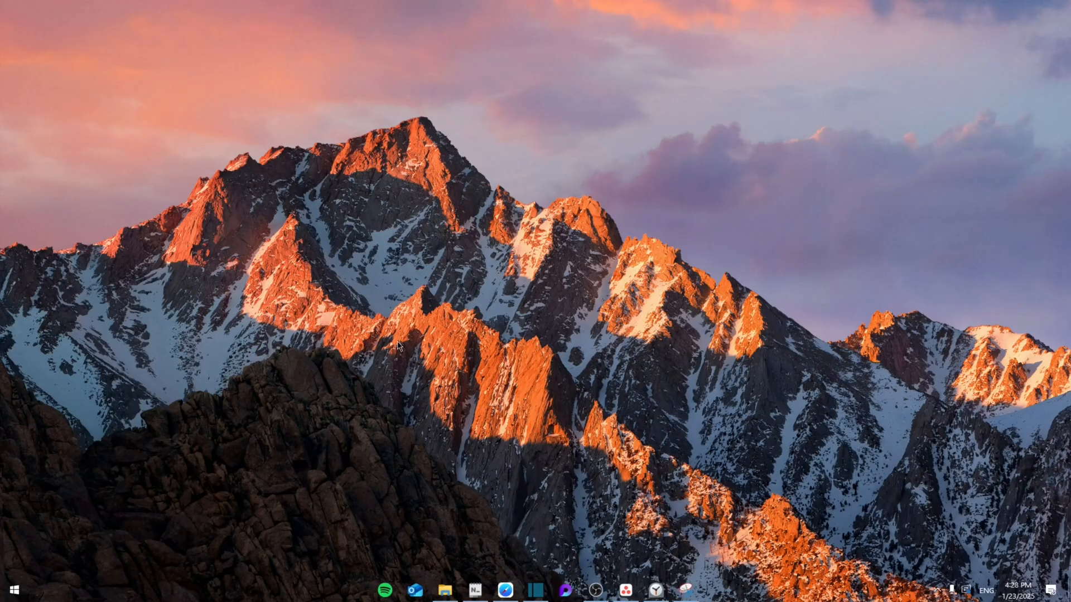
mouse_move(457, 298)
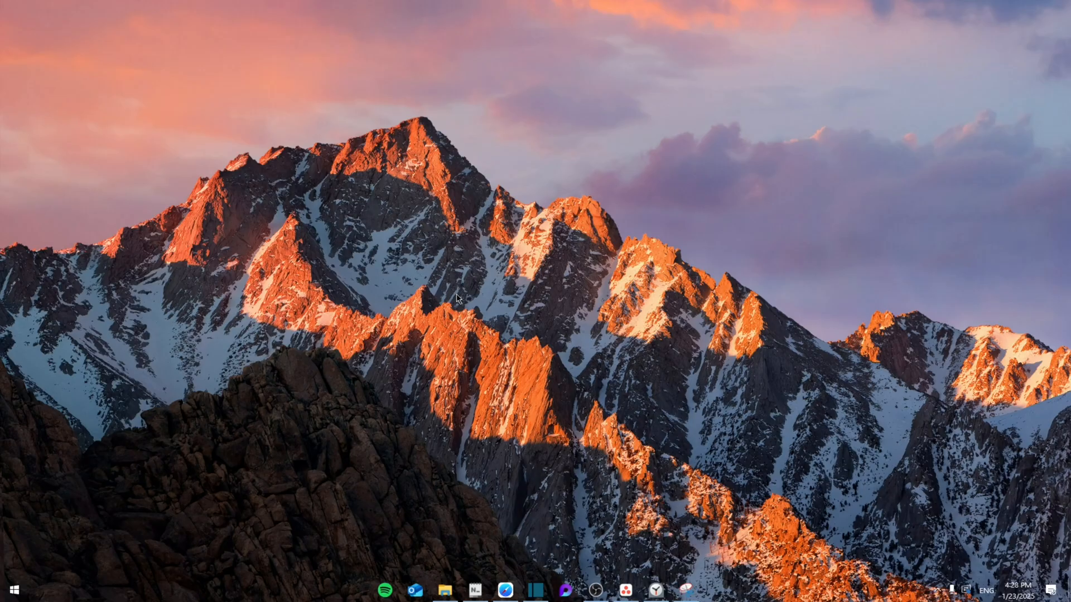
Go to the Network & Internet Wi-Fi page in Windows Settings
left_click(700, 590)
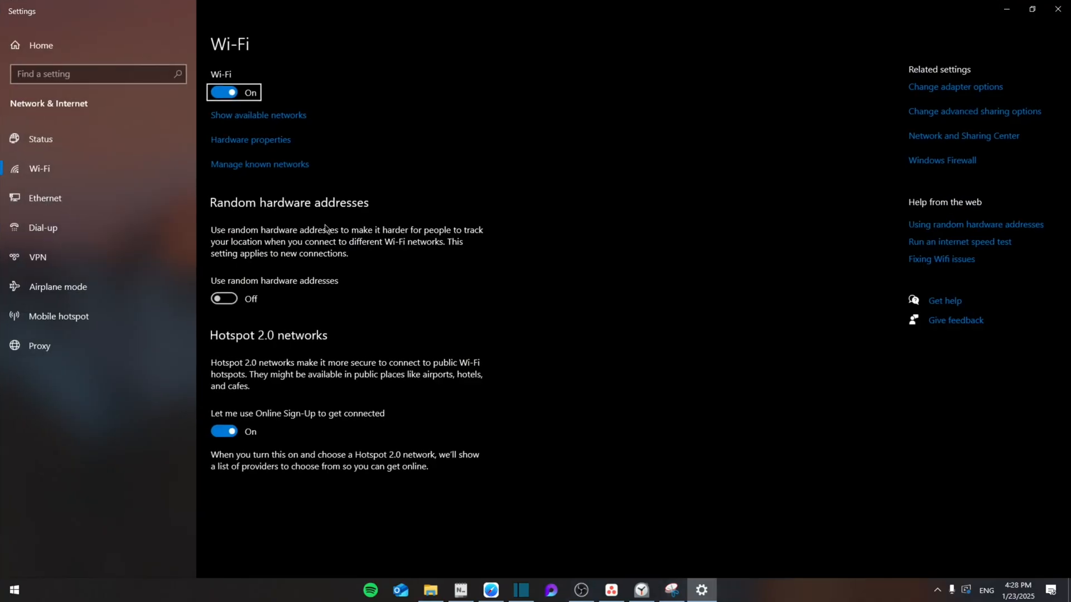
mouse_move(259, 135)
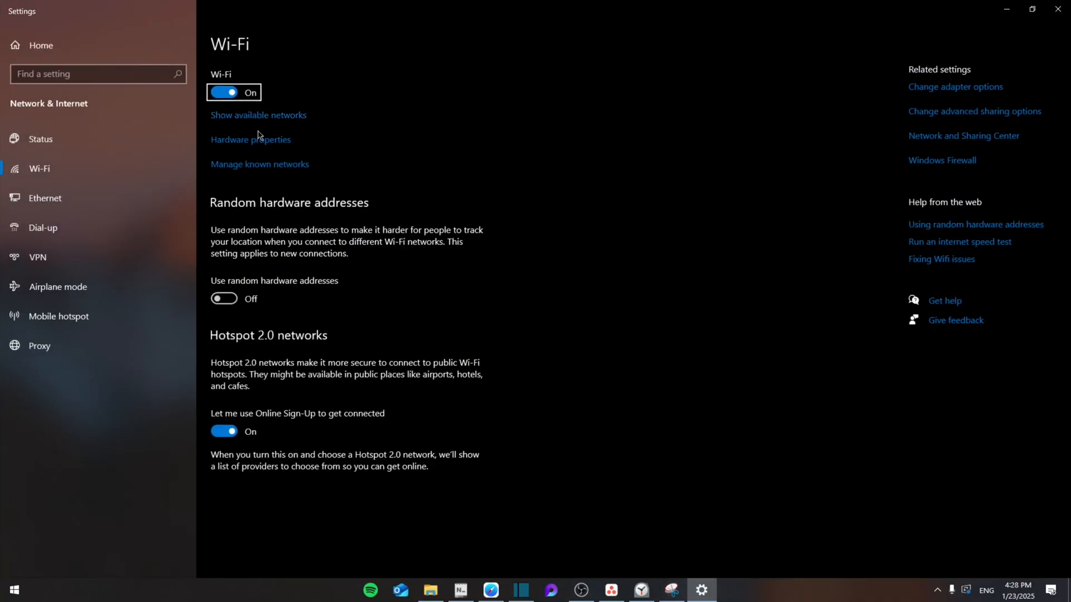
mouse_move(439, 100)
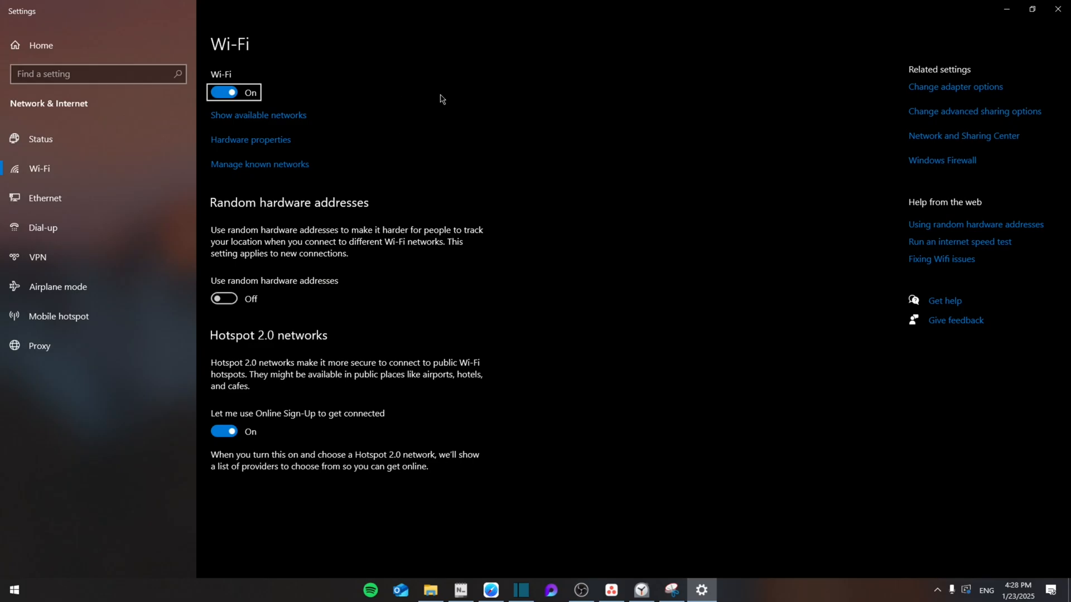